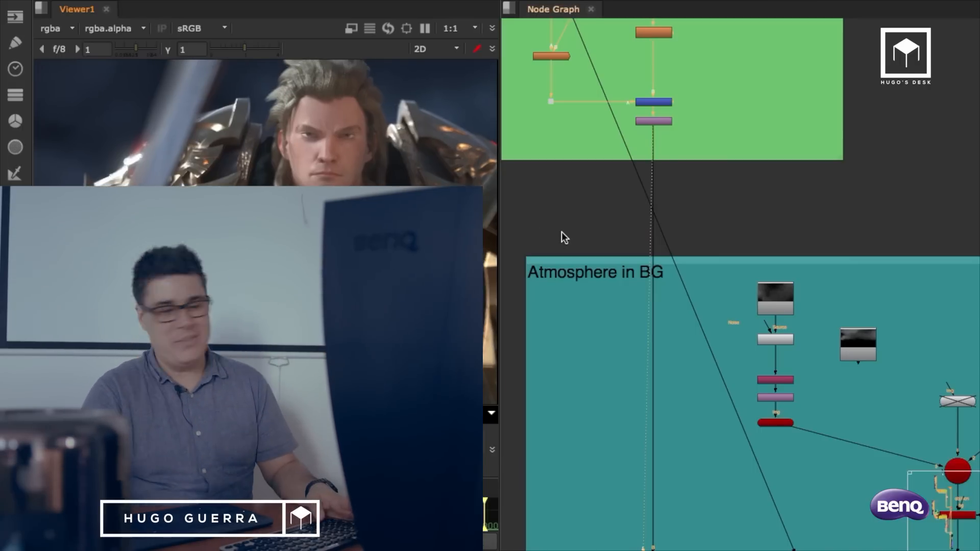
Step: View the Read50 smoke plate in Viewer1 and stop its playback
left_click(775, 301)
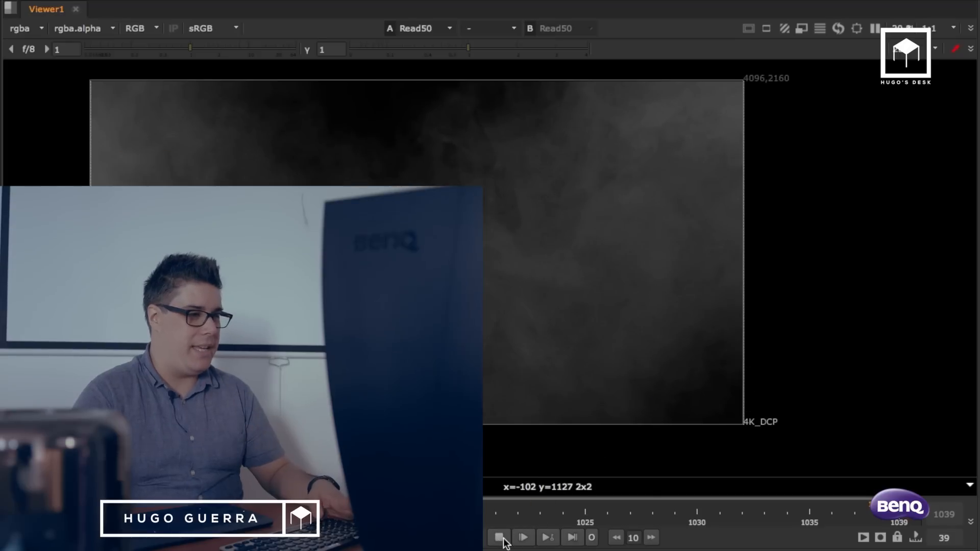
left_click(499, 538)
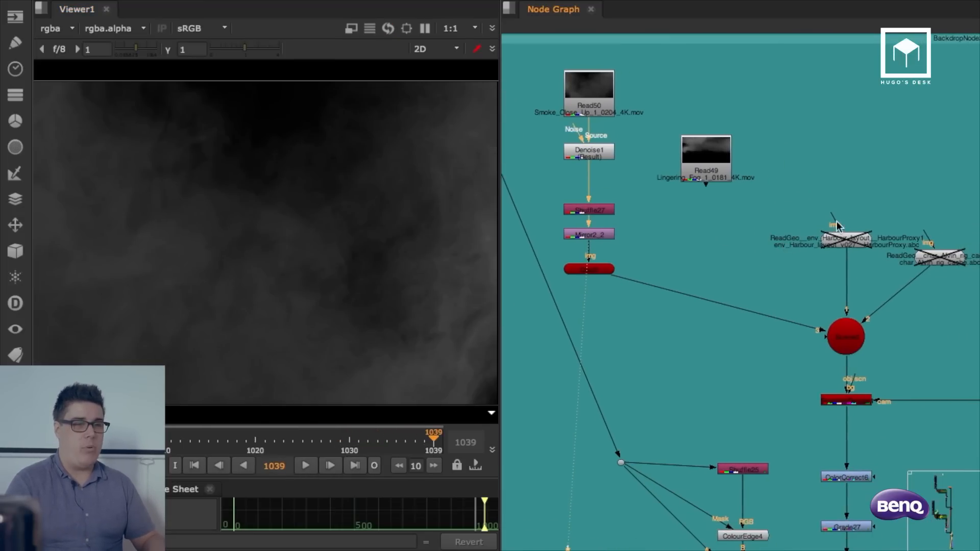
Step: Load the harbour ReadGeo as an all-in-one node and review its settings before viewing the 3D scene
left_click(438, 49)
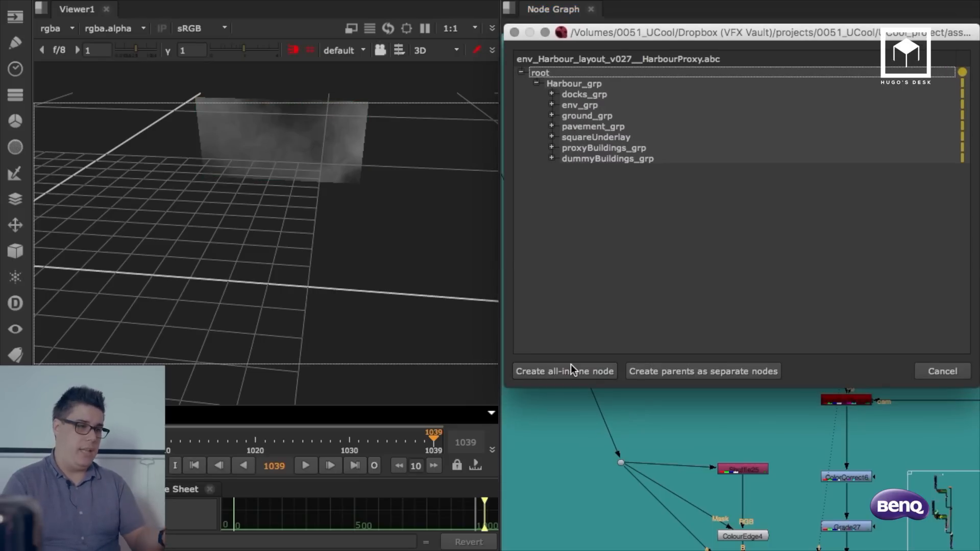
left_click(564, 370)
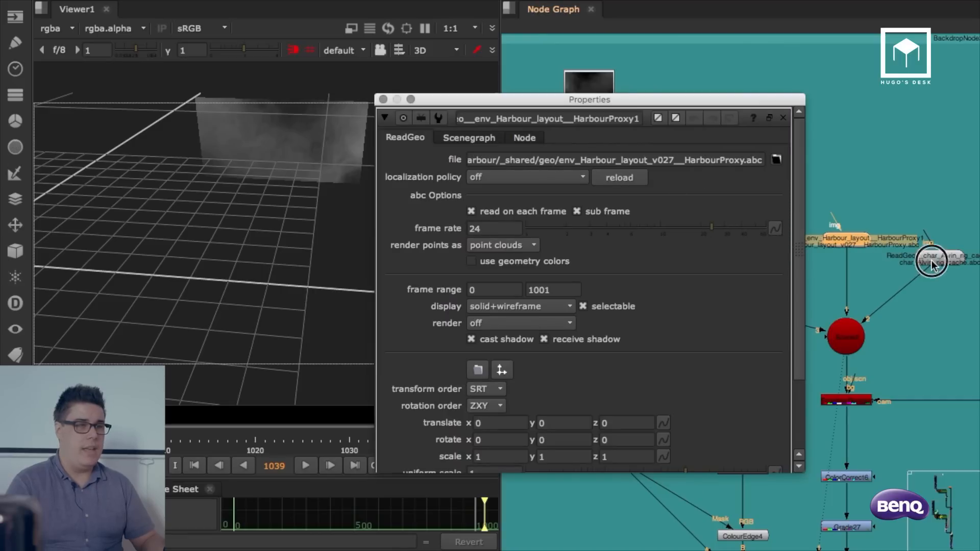
left_click(619, 178)
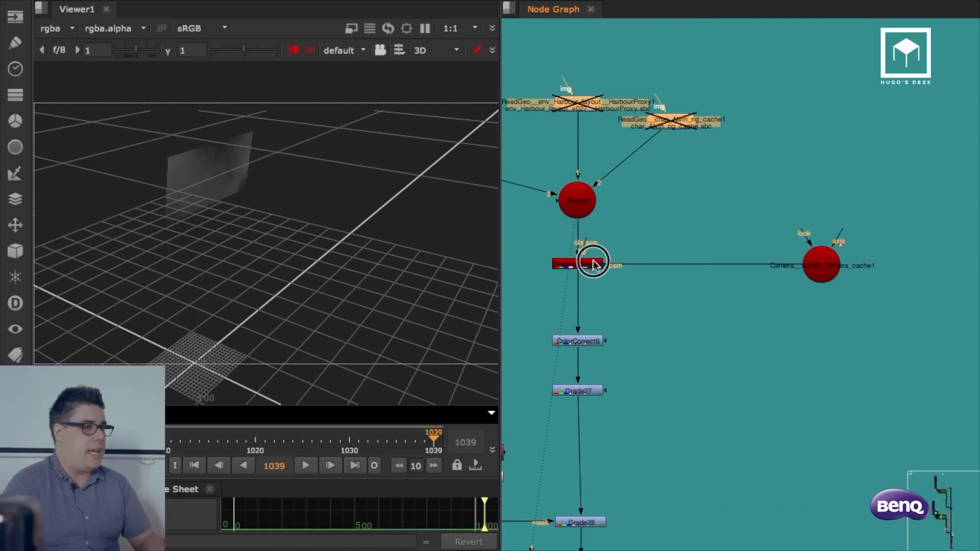
Step: Play the ScanlineRender smoke output through the shot camera in 2D and stop at frame 1039
left_click(578, 264)
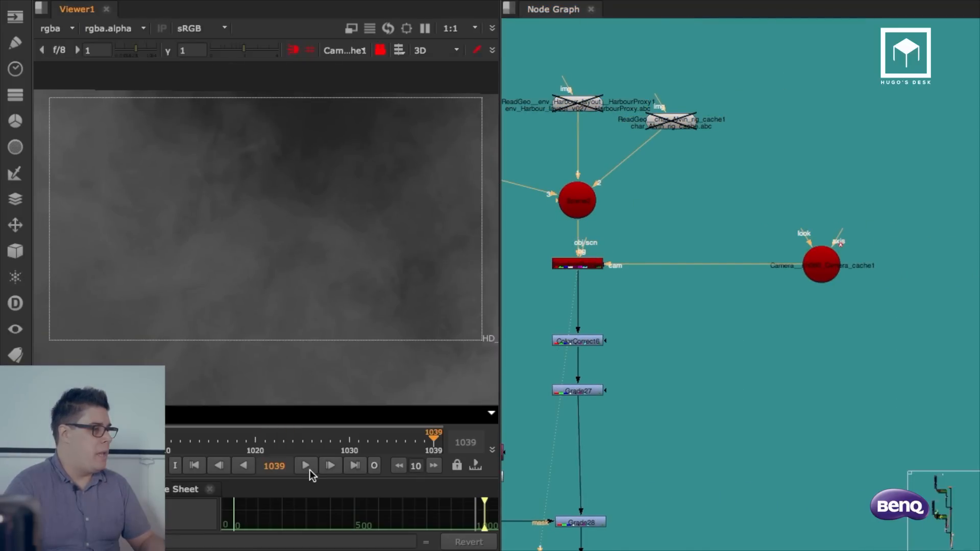
left_click(305, 466)
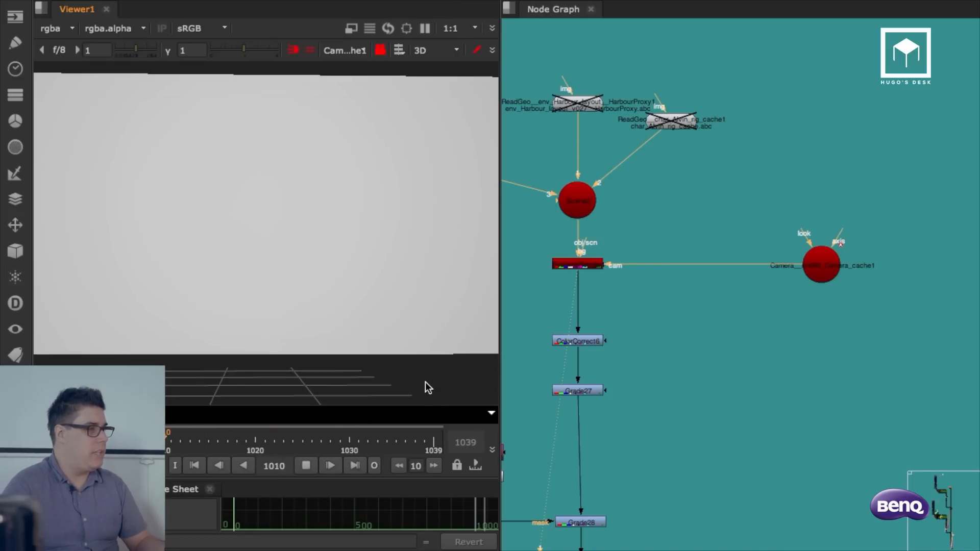
left_click(236, 435)
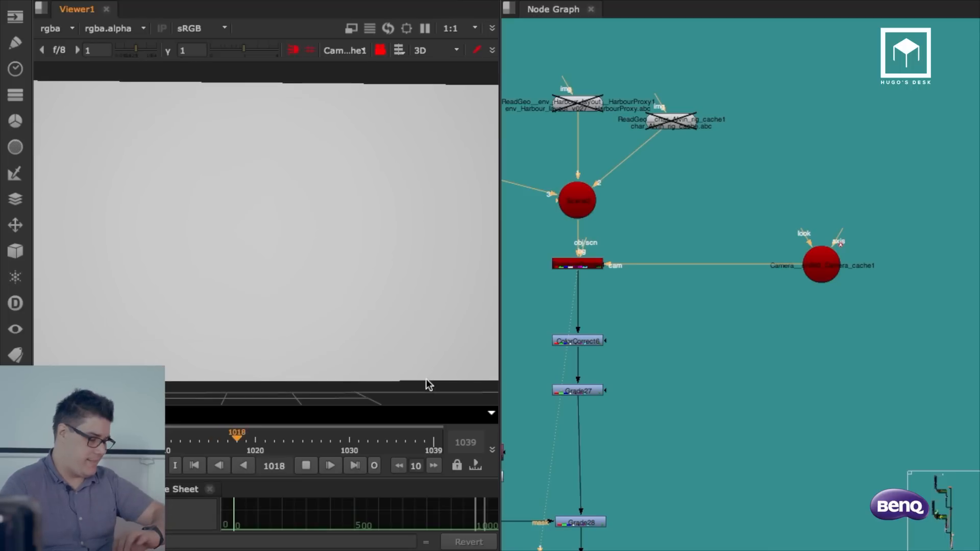
left_click(303, 439)
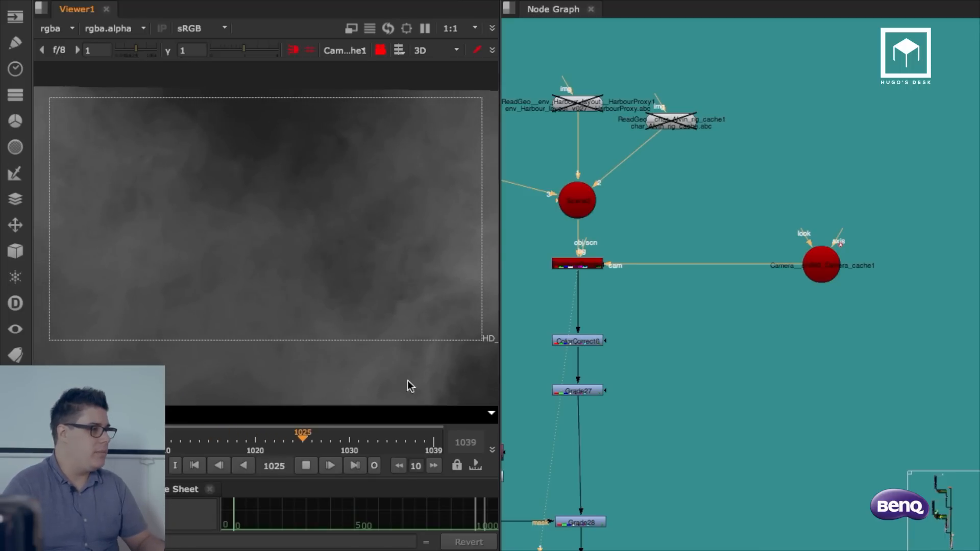
left_click(306, 466)
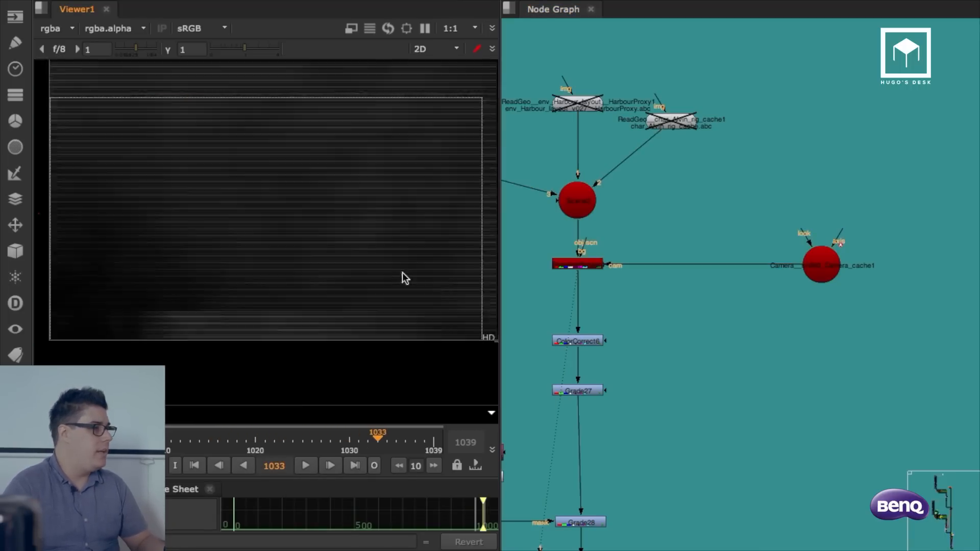
left_click(306, 465)
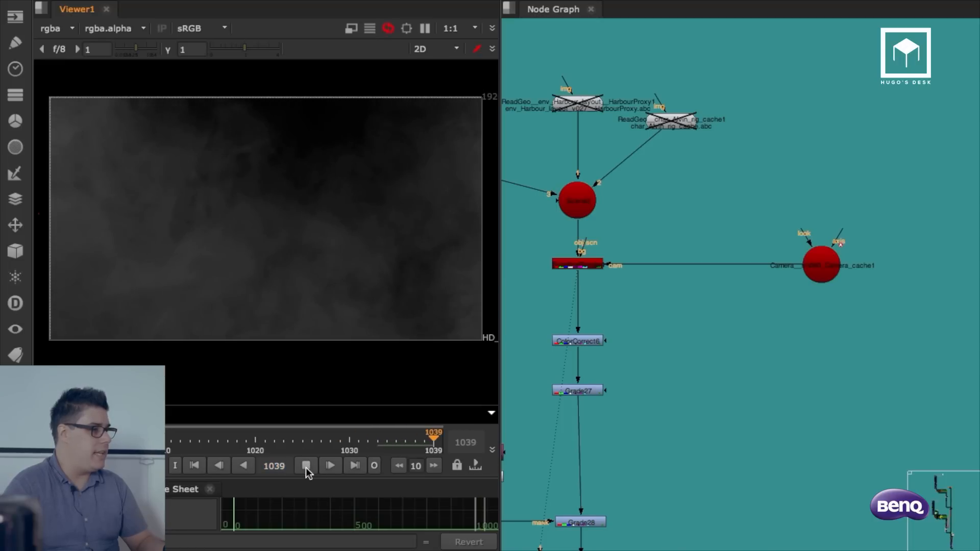
left_click(306, 465)
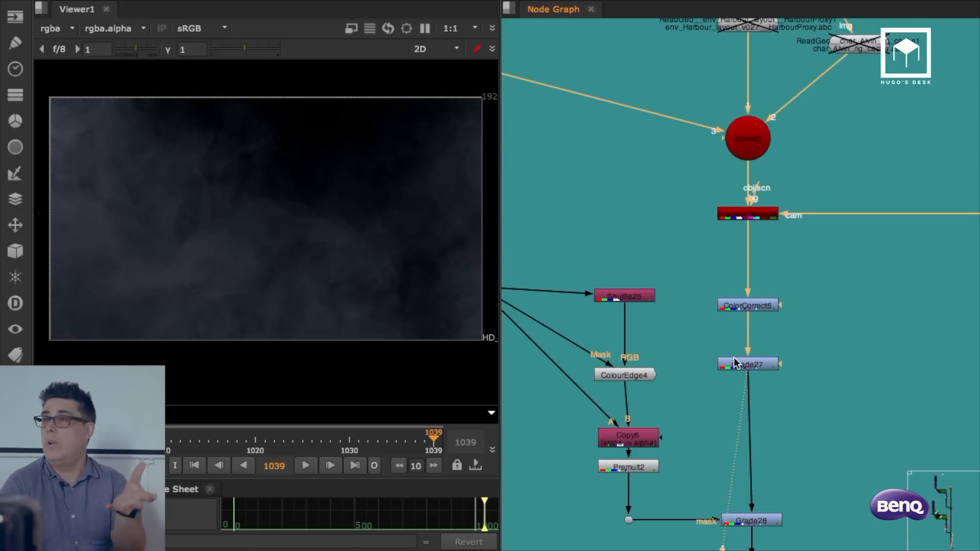
mouse_move(715, 351)
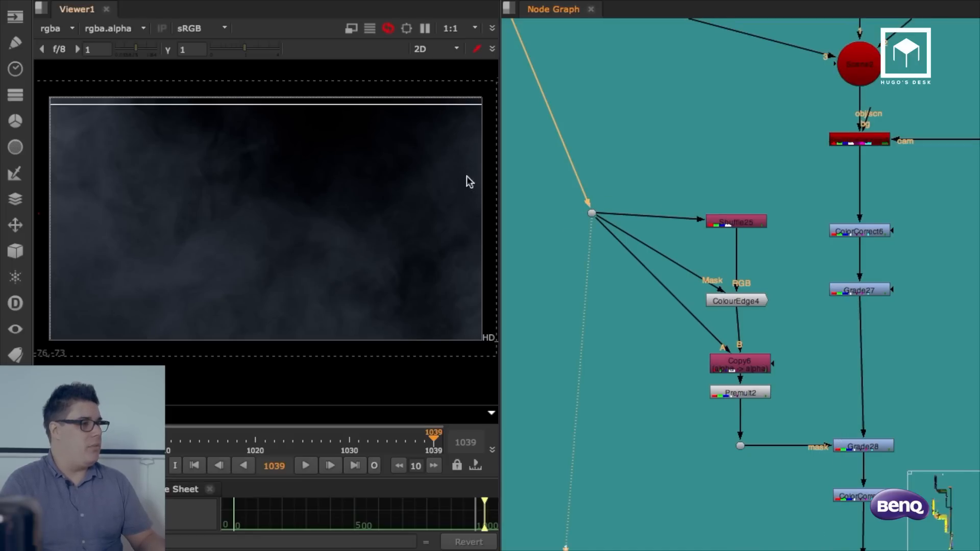
mouse_move(401, 202)
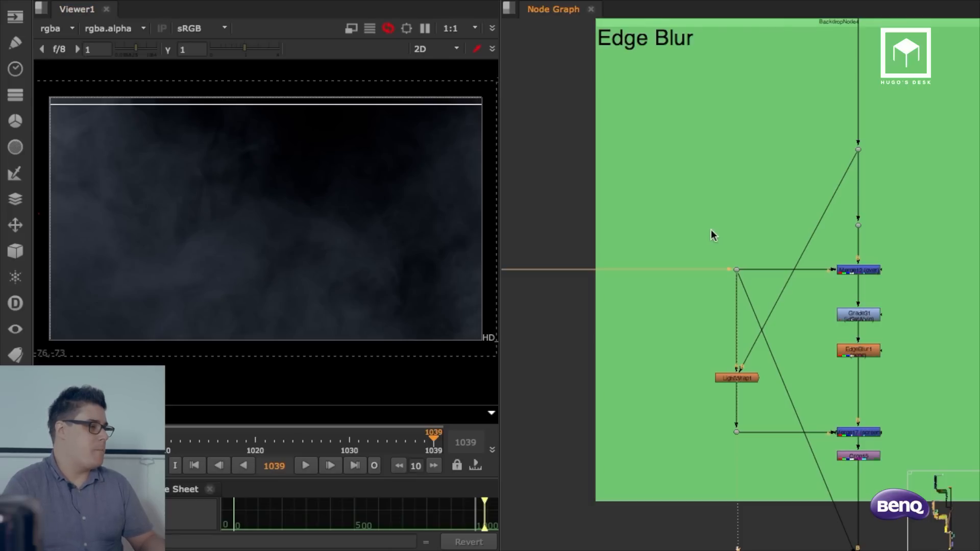
mouse_move(686, 225)
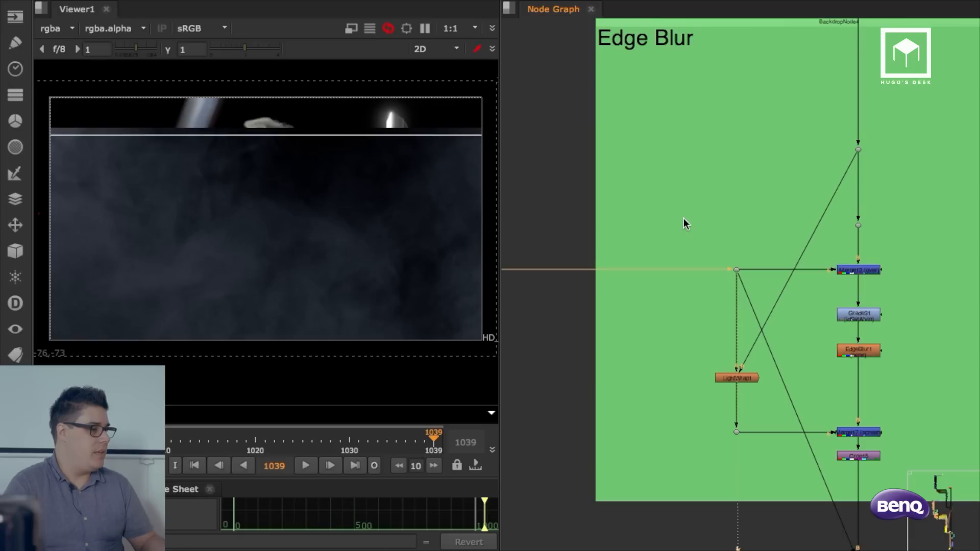
Step: View the armoured character render in Viewer1 beside the pgBokeh nodes
left_click(388, 28)
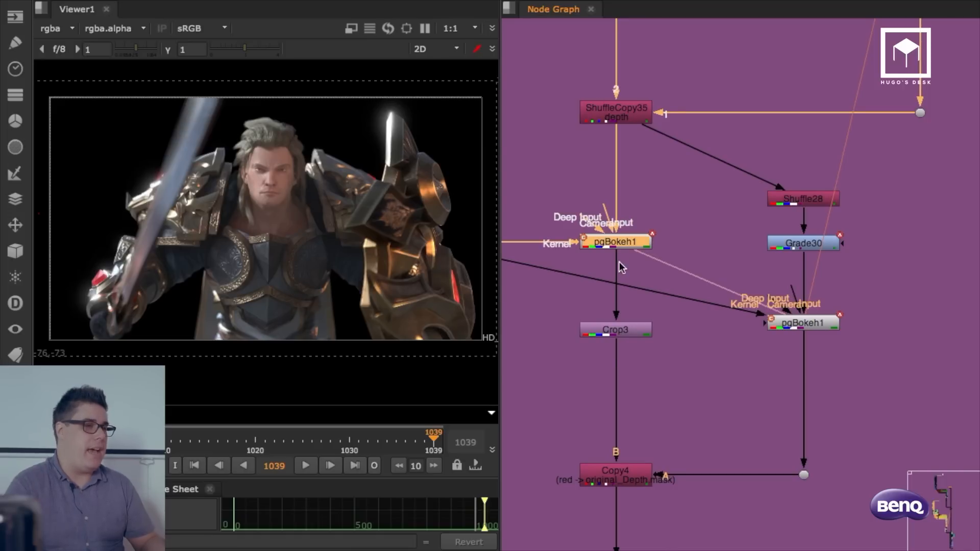
Step: View pgBokeh1's result, then Grade30's depth channel as a white silhouette on black
left_click(615, 242)
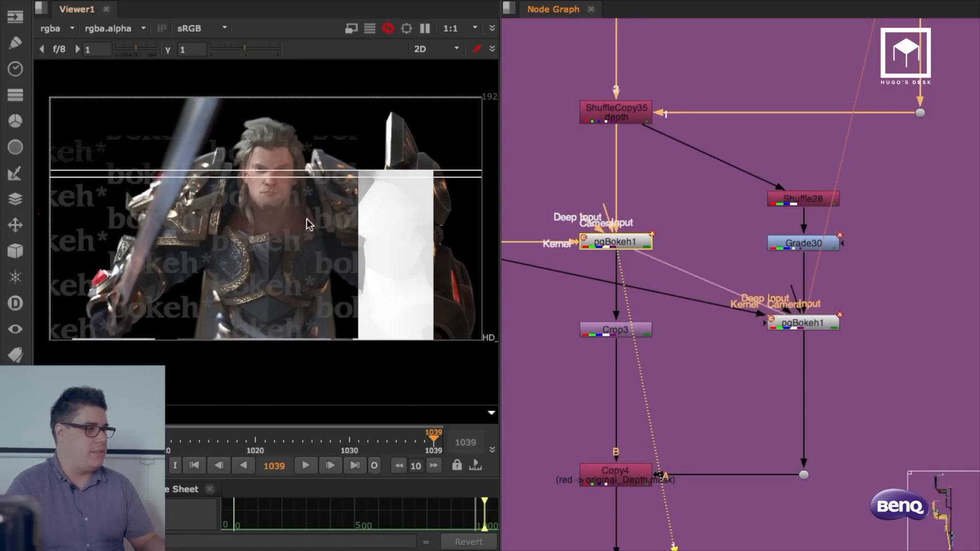
left_click(804, 243)
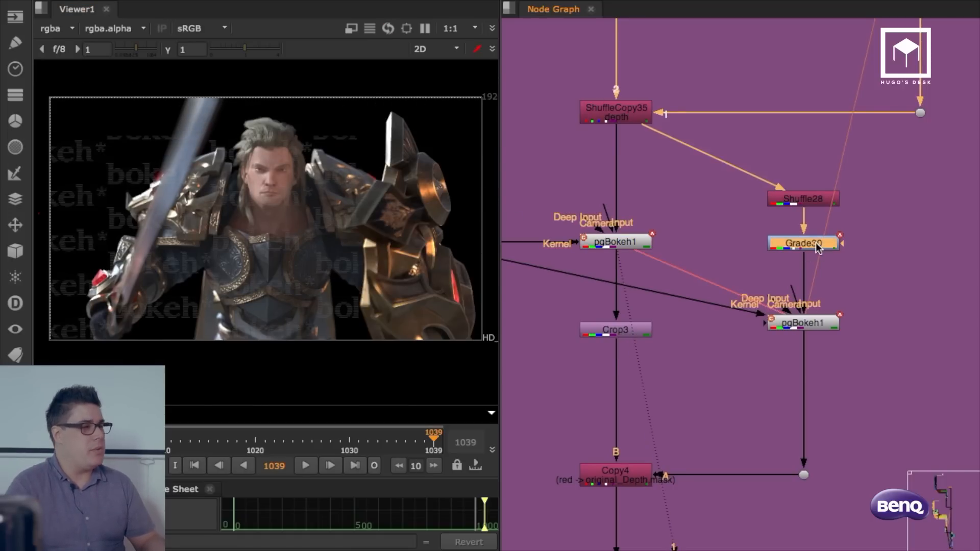
left_click(803, 243)
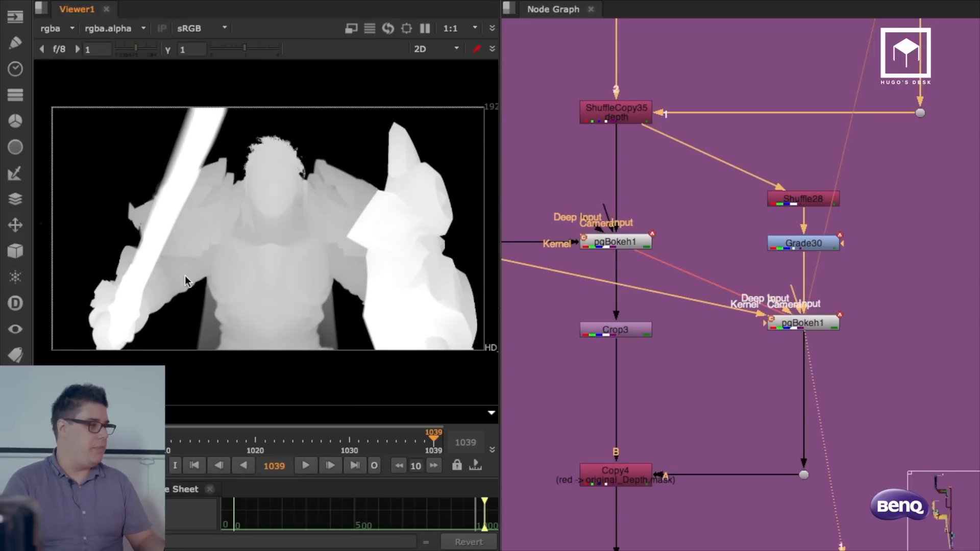
mouse_move(742, 435)
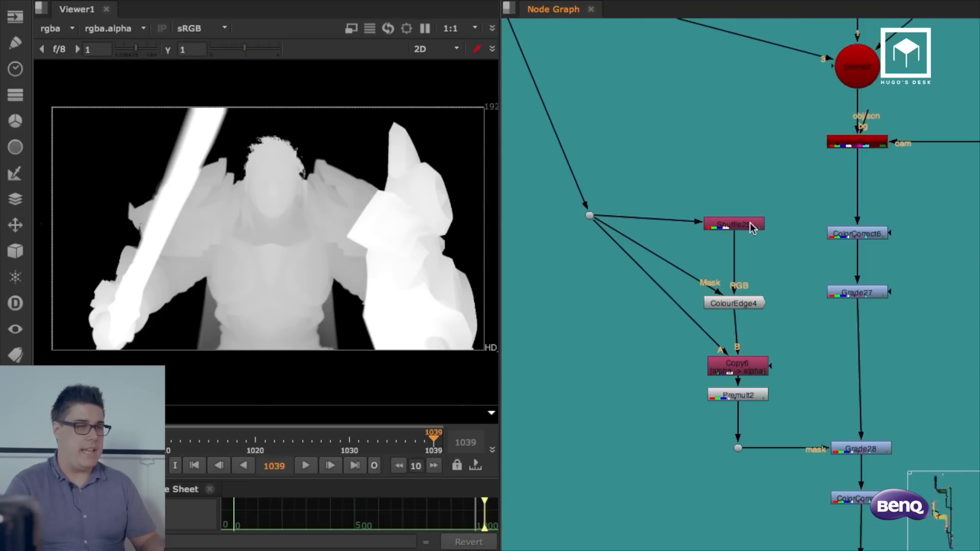
Step: Step through Shuffle25, ColourEdge4 and Copy6 to check the matte, then view the graded Grade27 smoke
left_click(734, 224)
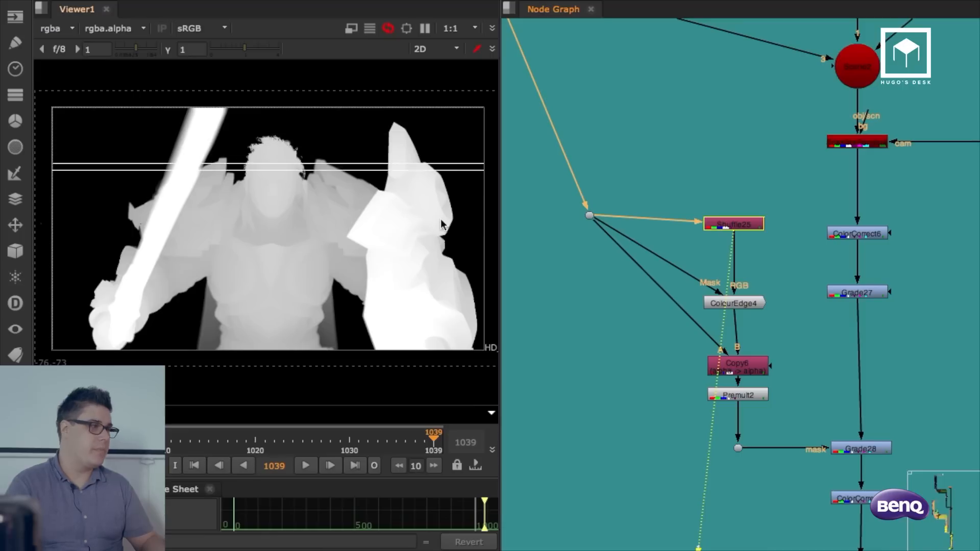
left_click(736, 303)
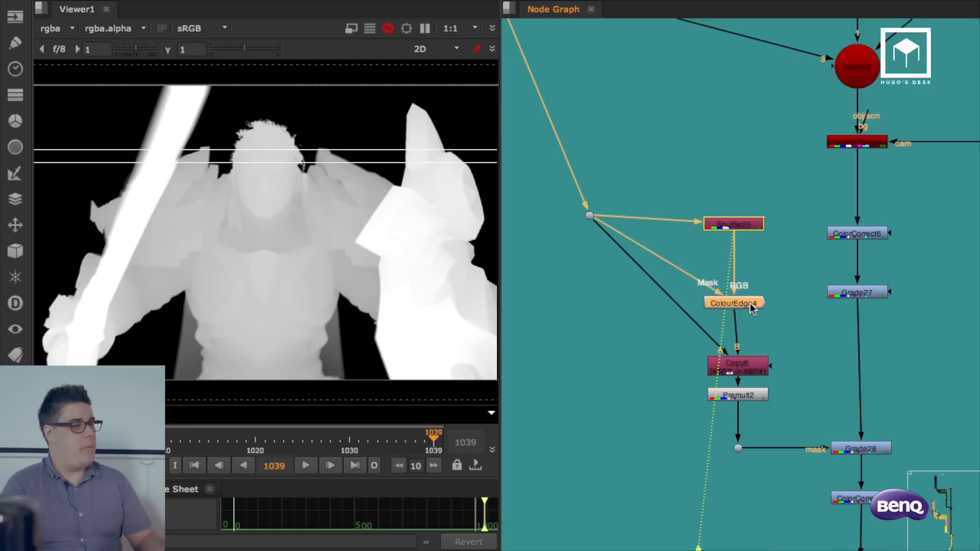
left_click(734, 304)
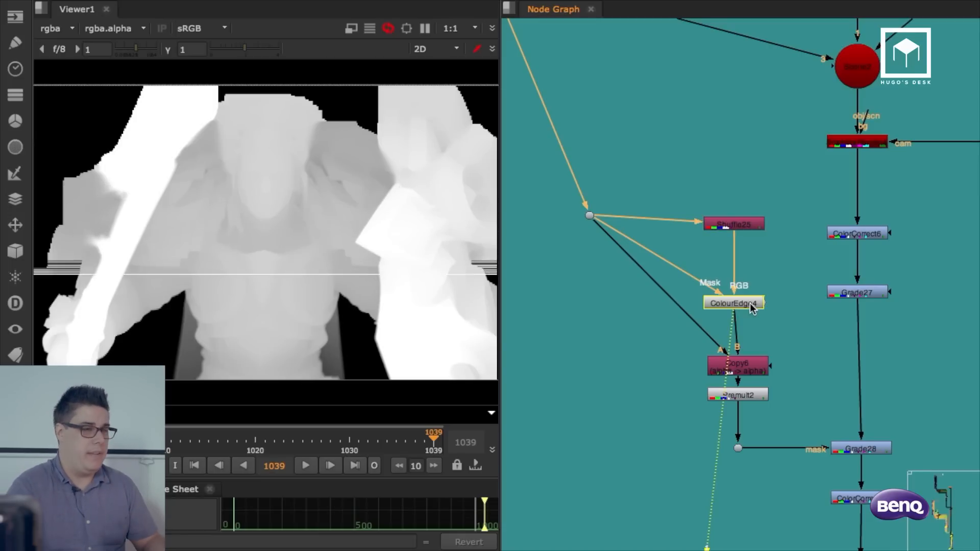
left_click(736, 347)
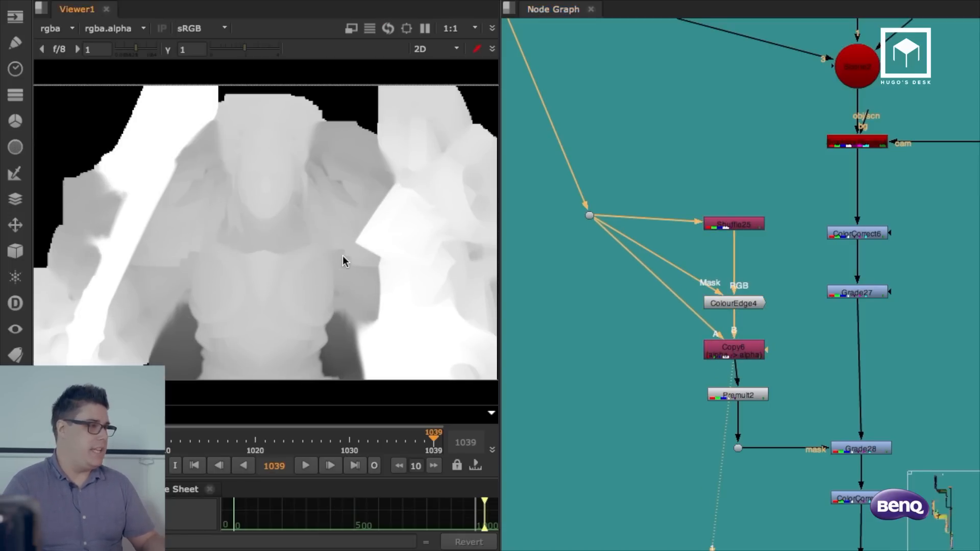
left_click(737, 394)
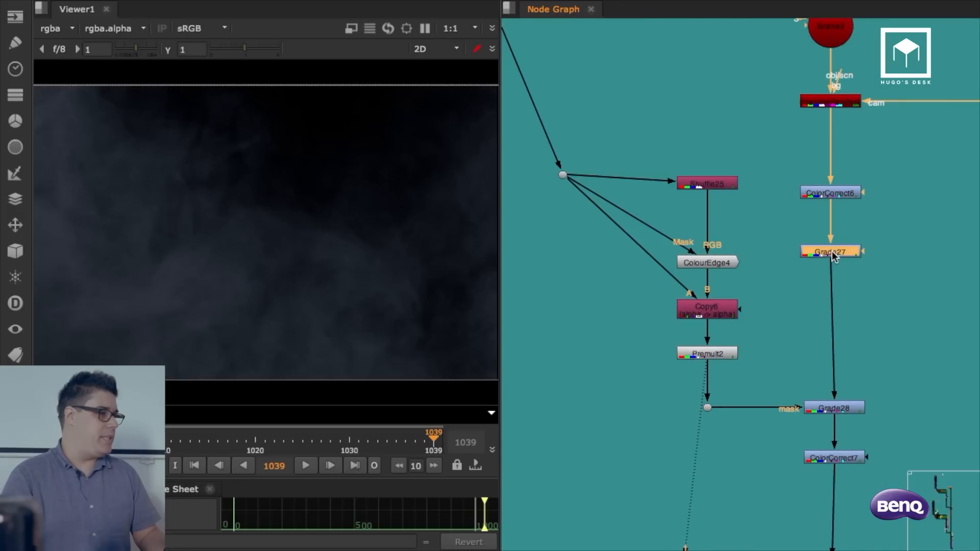
Step: View the smoke graded through the depth matte with the character silhouette in the fog
left_click(835, 408)
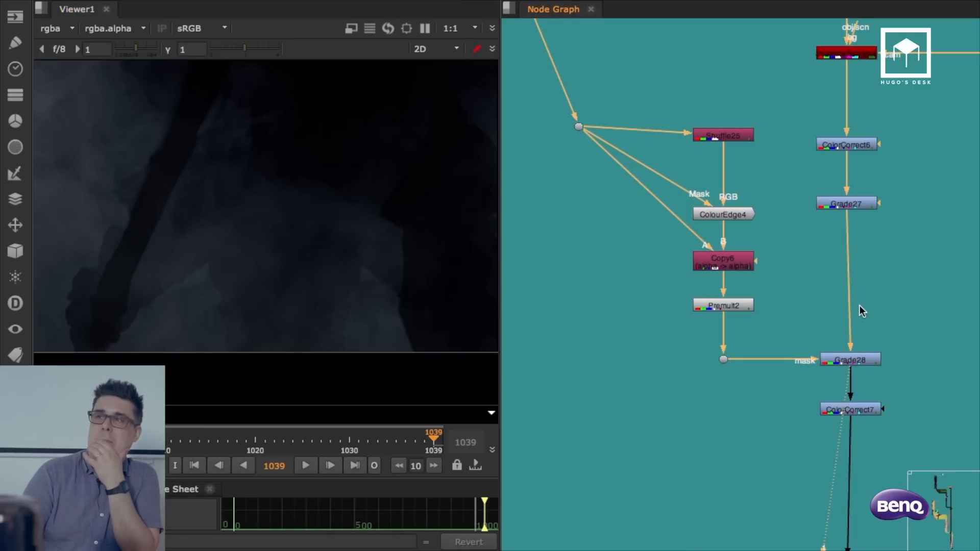
mouse_move(780, 315)
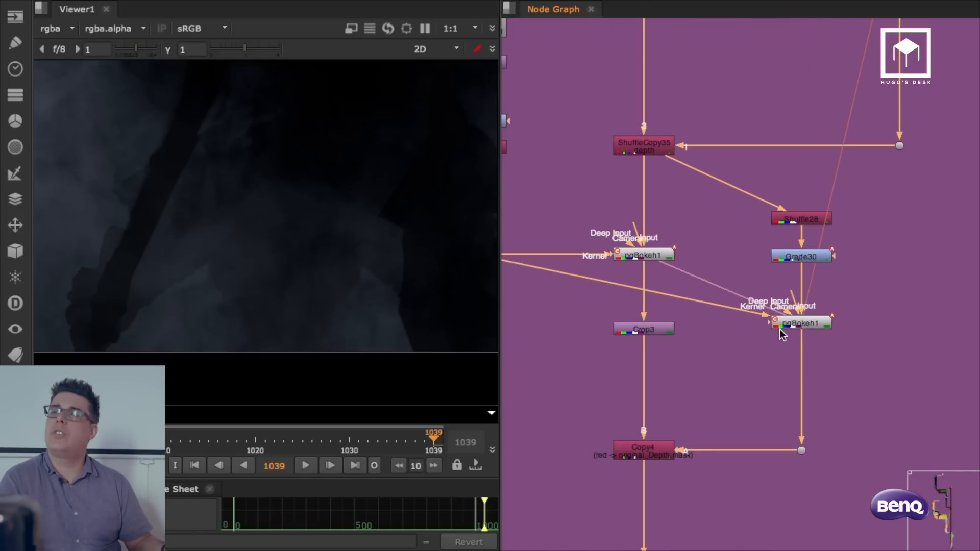
Step: Select the second pgBokeh1 and Grade30 nodes to inspect the defocused fog branch
left_click(801, 322)
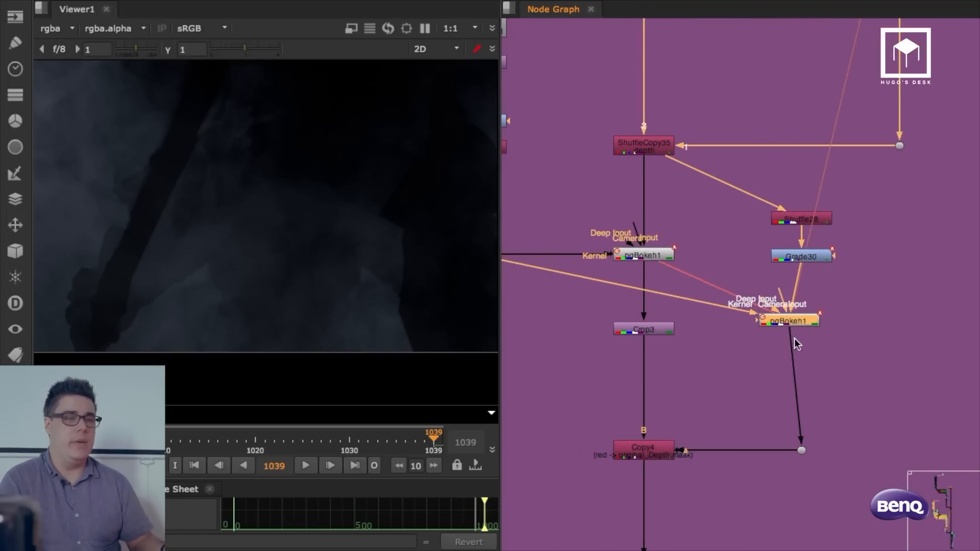
left_click(801, 256)
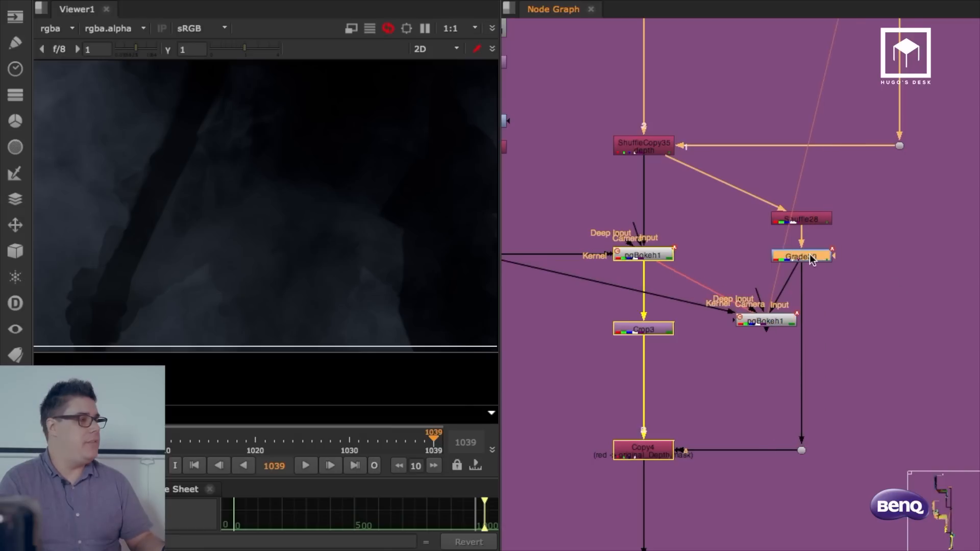
left_click(802, 257)
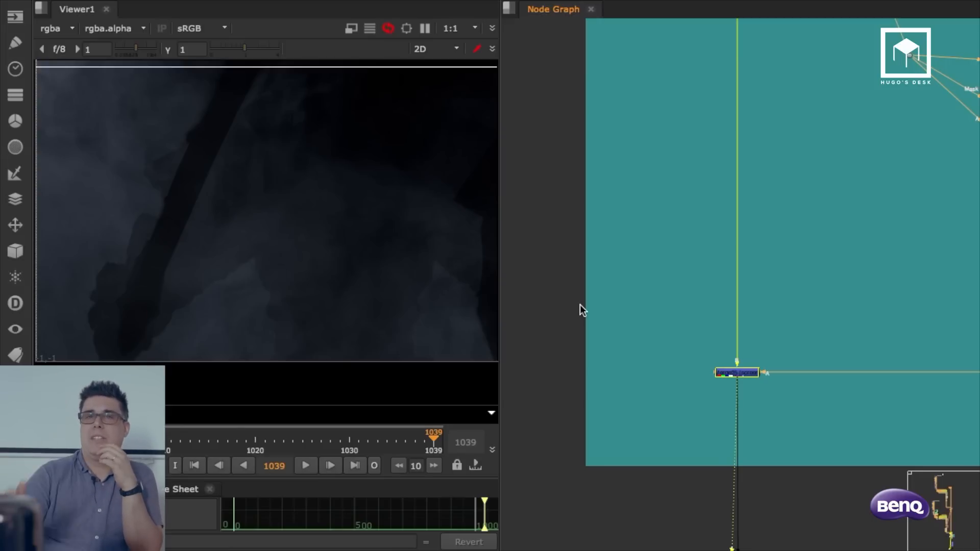
mouse_move(584, 298)
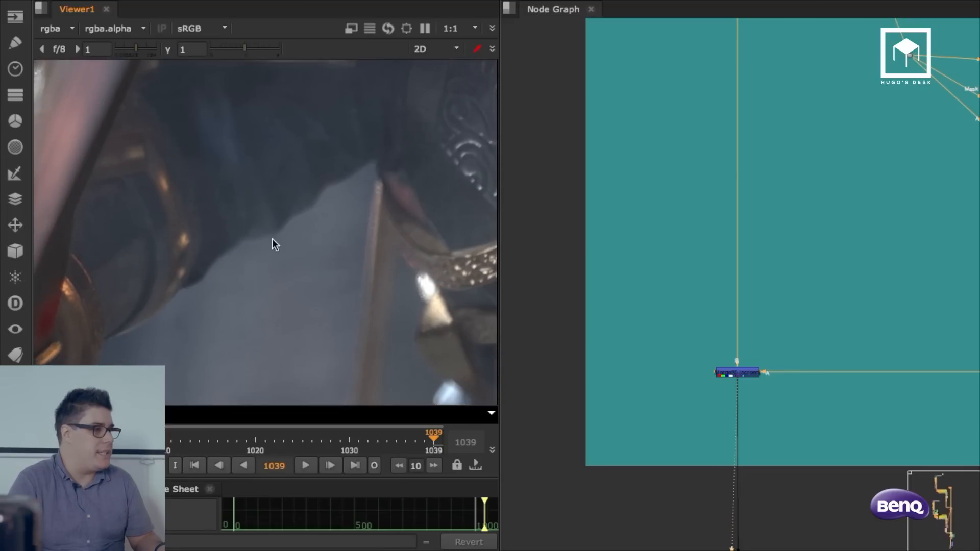
mouse_move(331, 203)
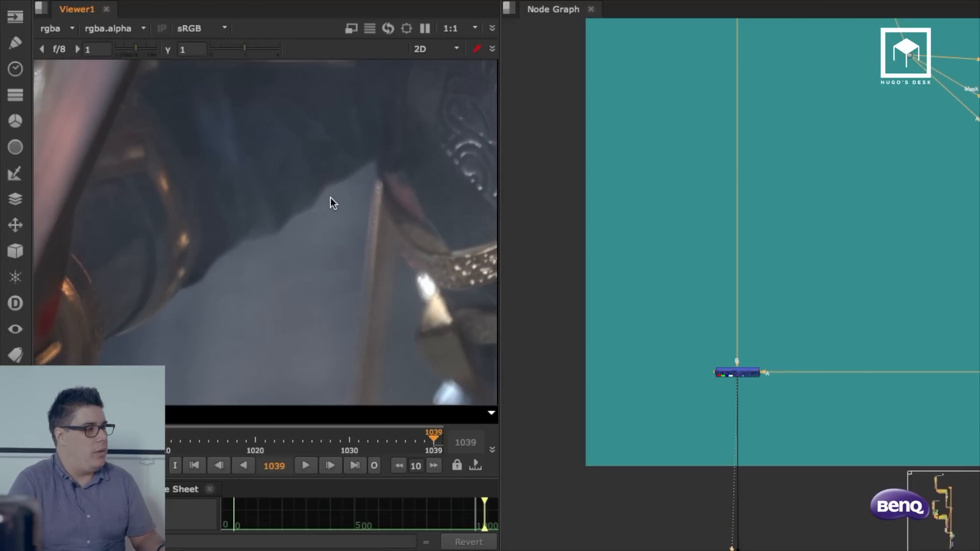
mouse_move(350, 141)
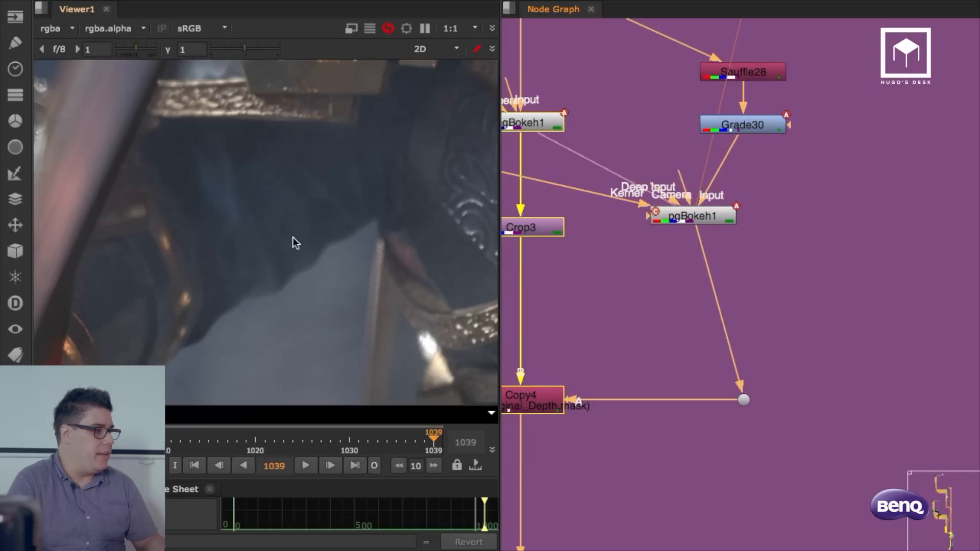
mouse_move(336, 279)
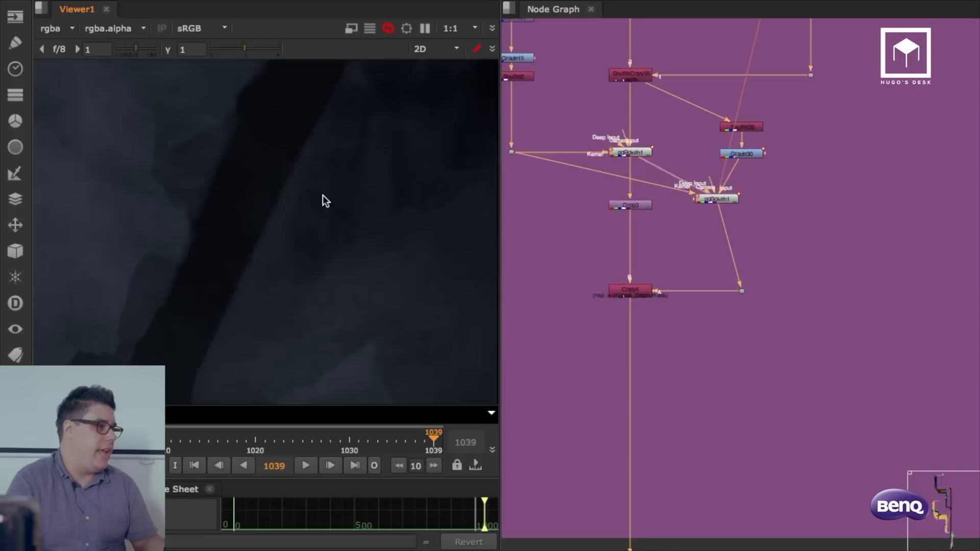
Step: View pgBokeh1's dark, soft-edged smoke fog output in Viewer1
left_click(715, 199)
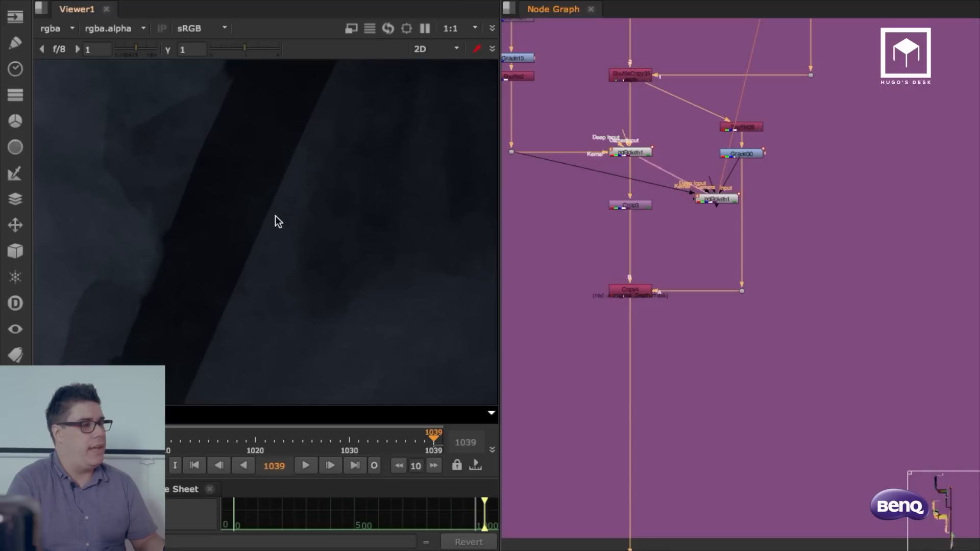
mouse_move(742, 166)
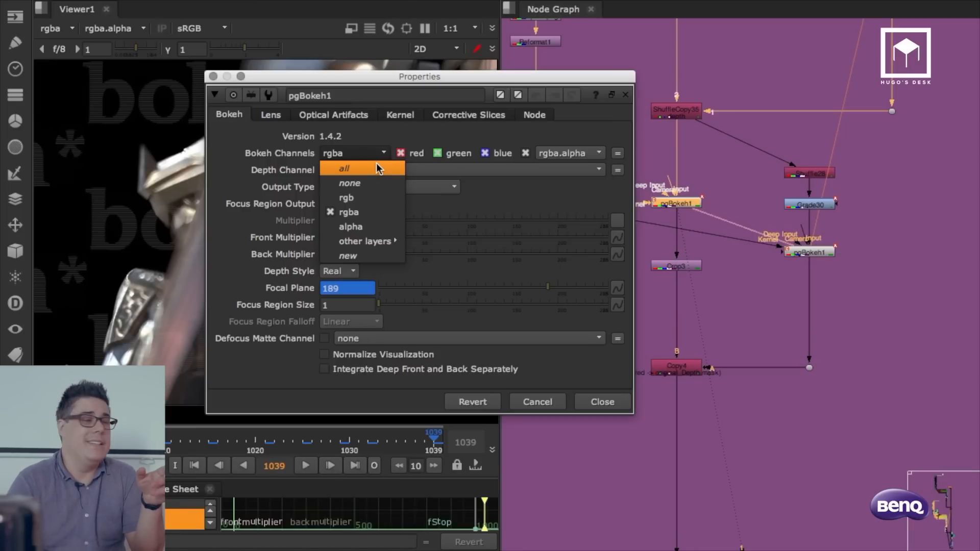
mouse_move(262, 156)
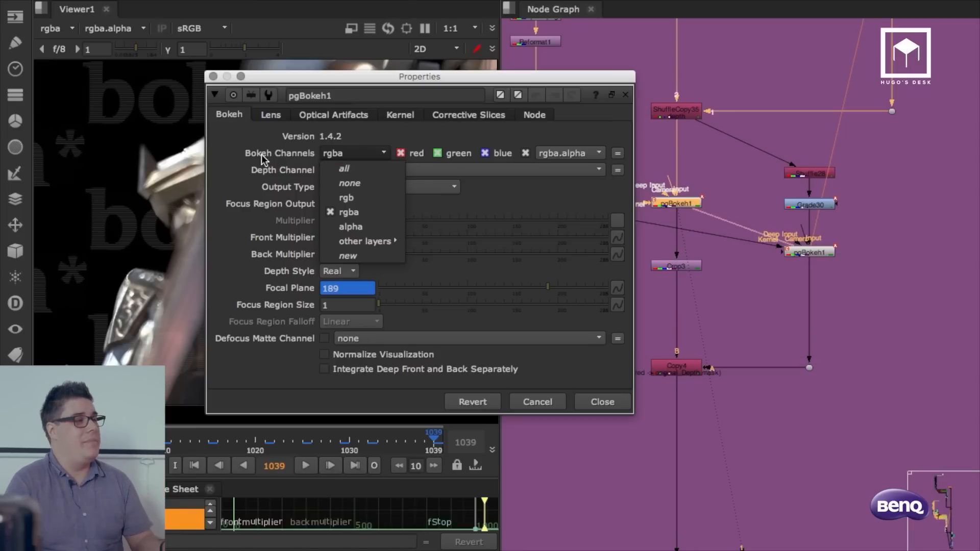
left_click(600, 402)
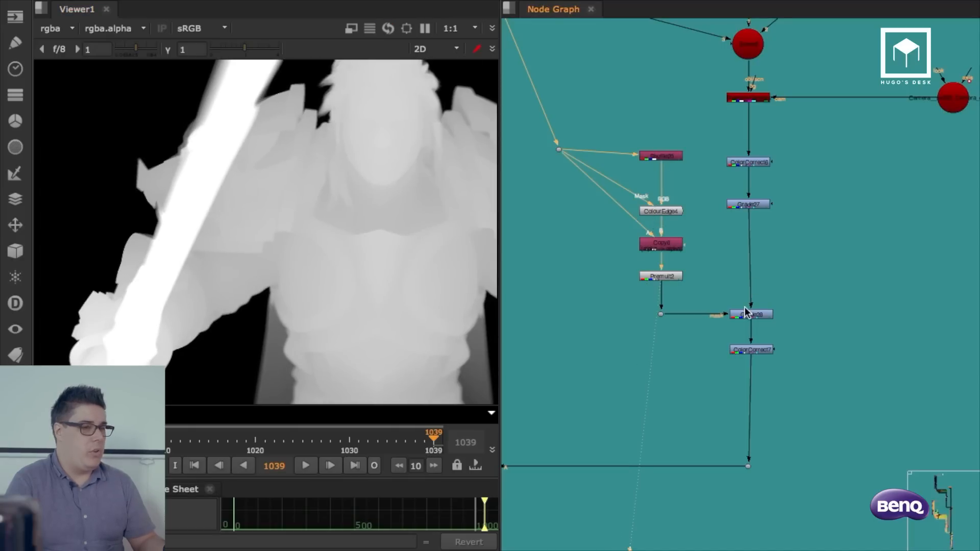
Step: Select Grade28 and view the depth-masked smoke fog cut around the character
left_click(751, 315)
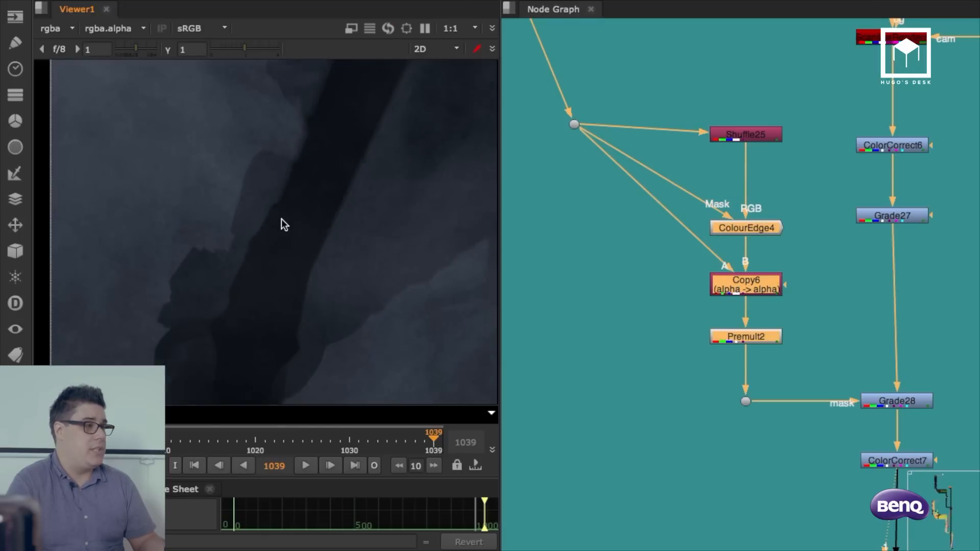
left_click(389, 29)
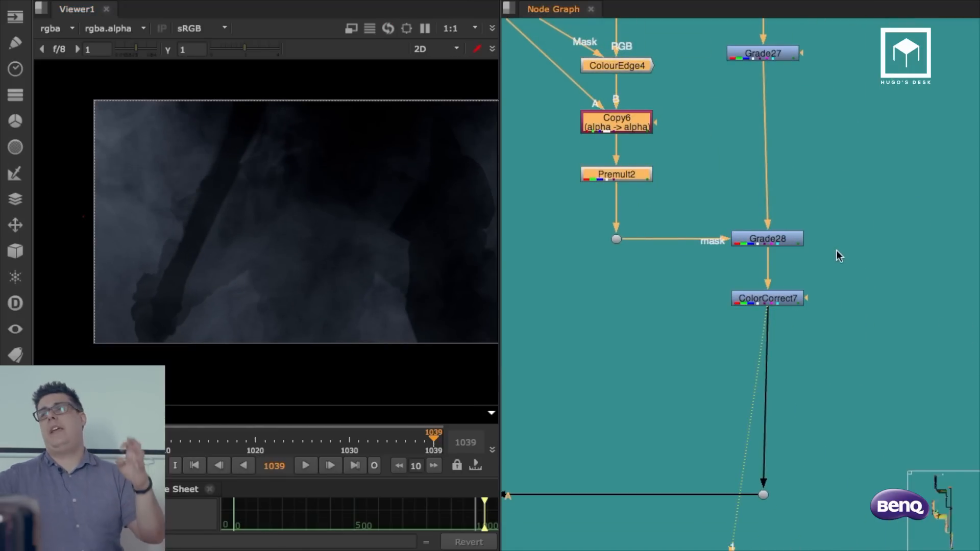
mouse_move(760, 213)
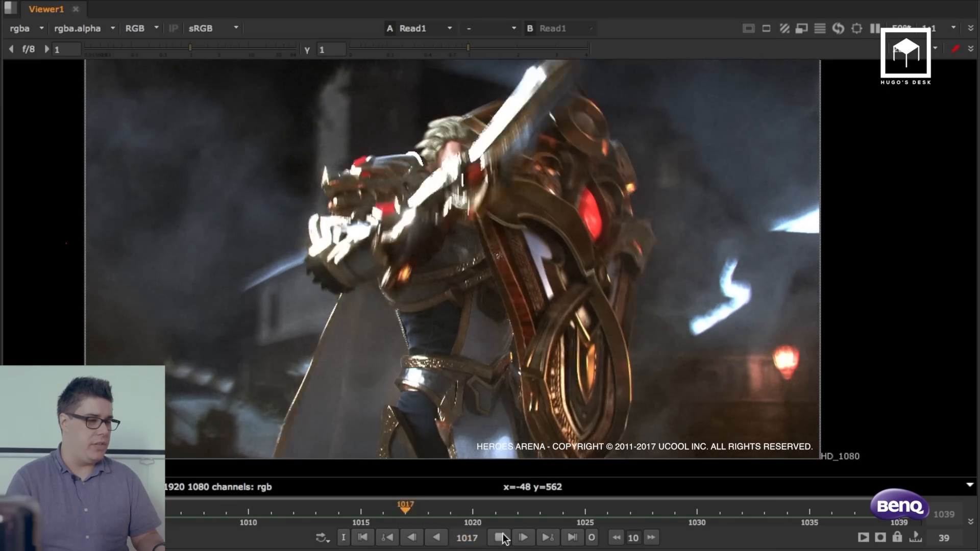
Step: Play the final composite — defocused character in drifting smoke over the harbour background — on the timeline
left_click(499, 538)
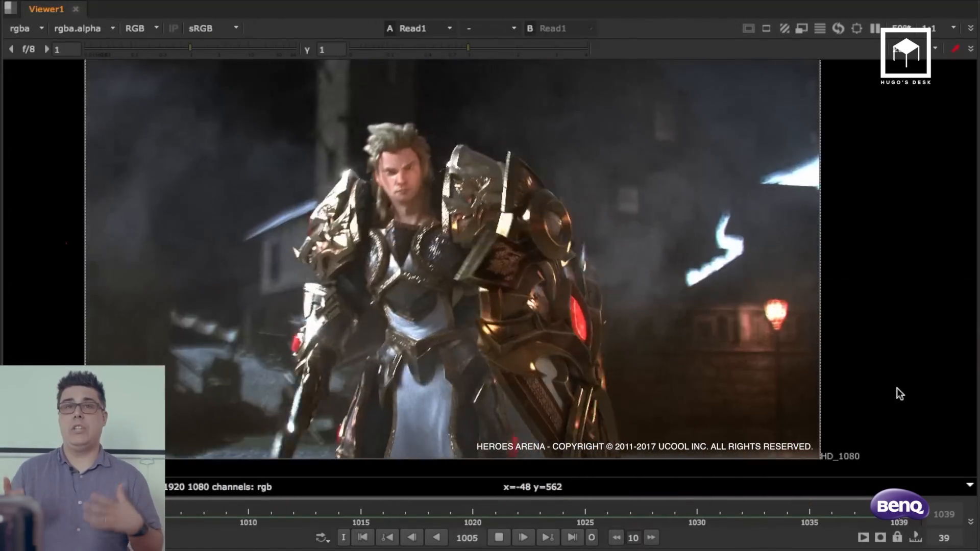
left_click(523, 539)
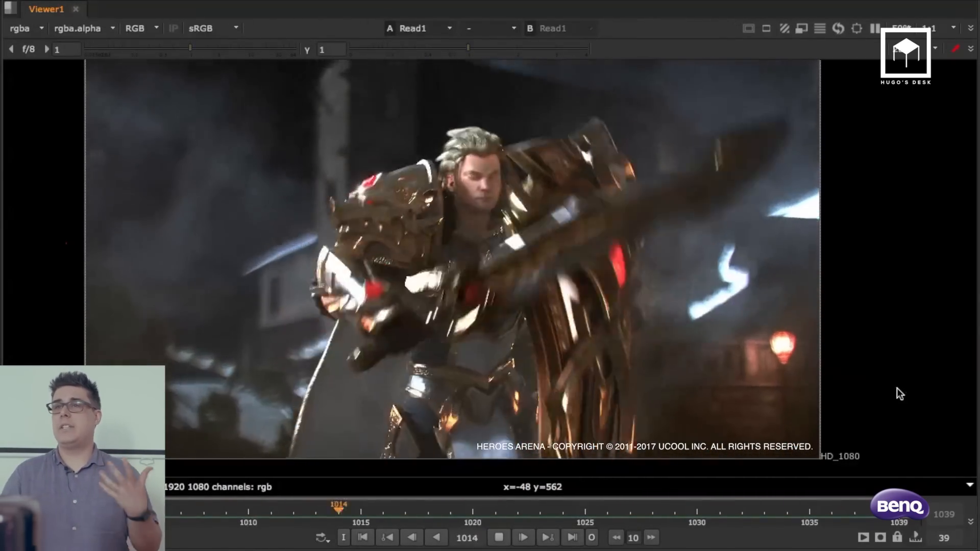